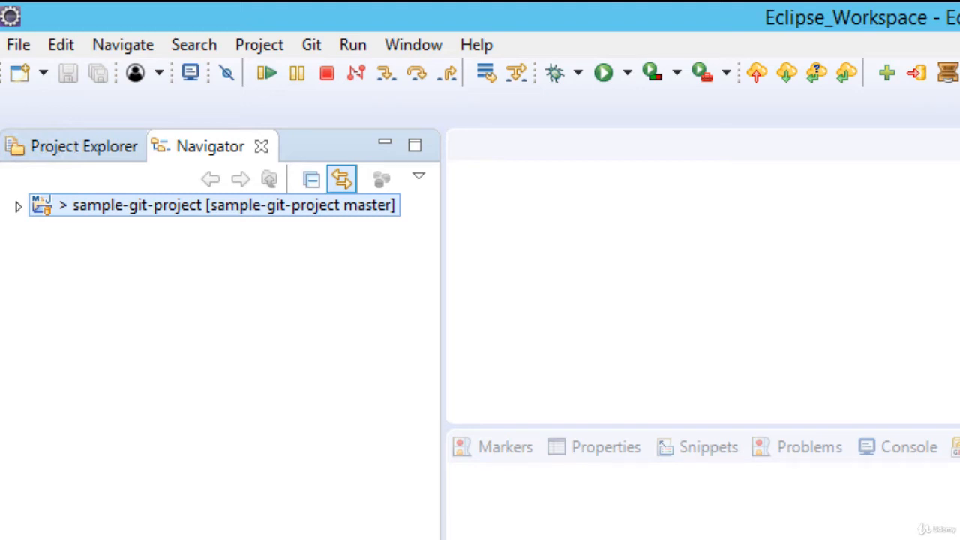
mouse_move(922, 394)
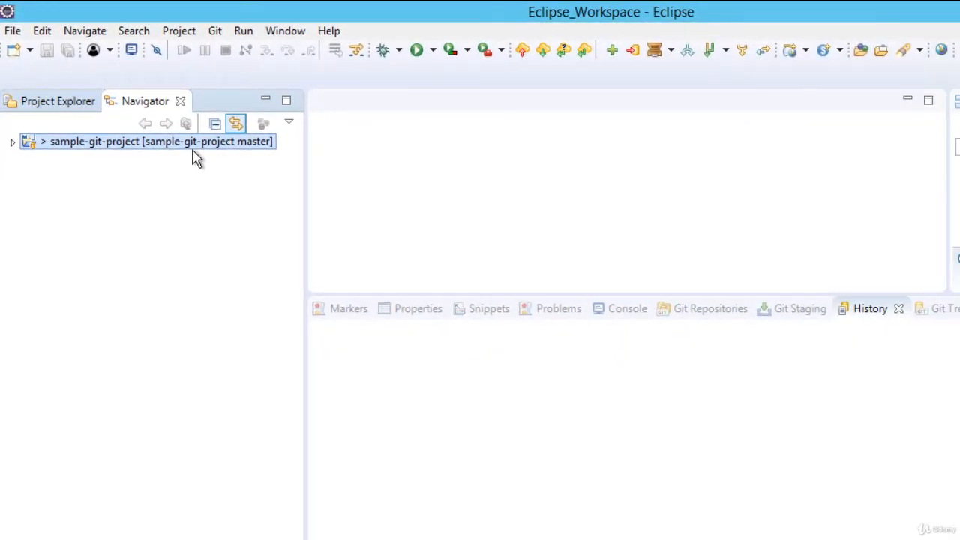
Show sample-git-project's commit history through Team > Show in History
right_click(160, 141)
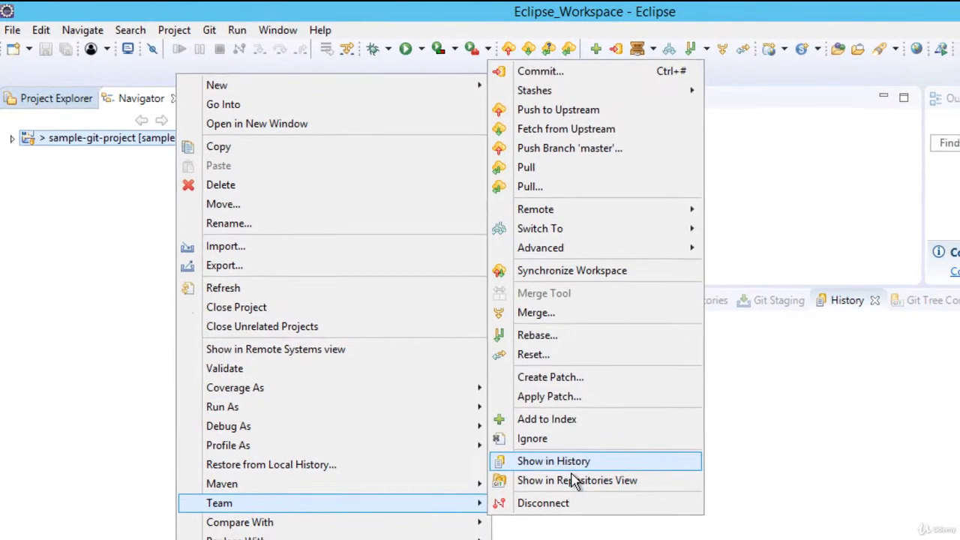
left_click(553, 460)
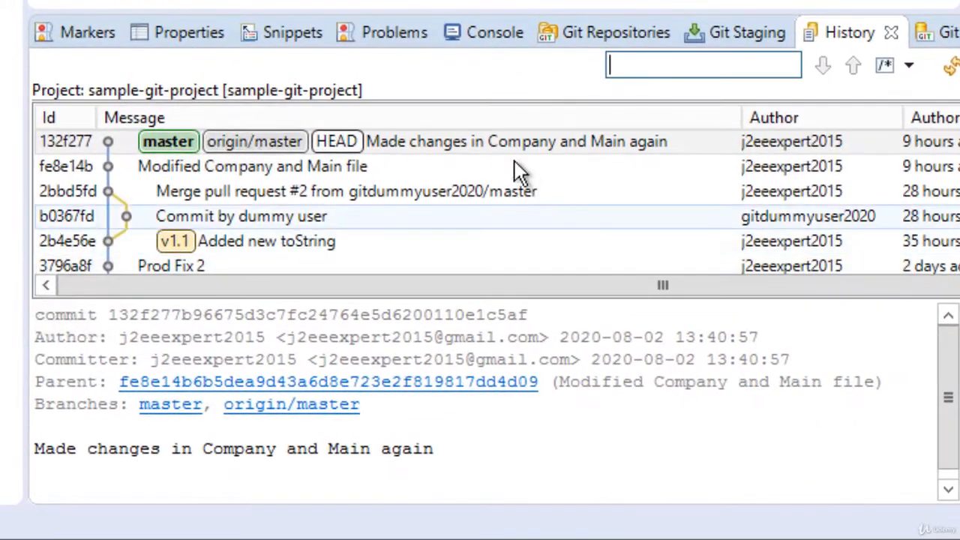
Select the top commit 'Made changes in Company and Main again' to show its details
left_click(518, 141)
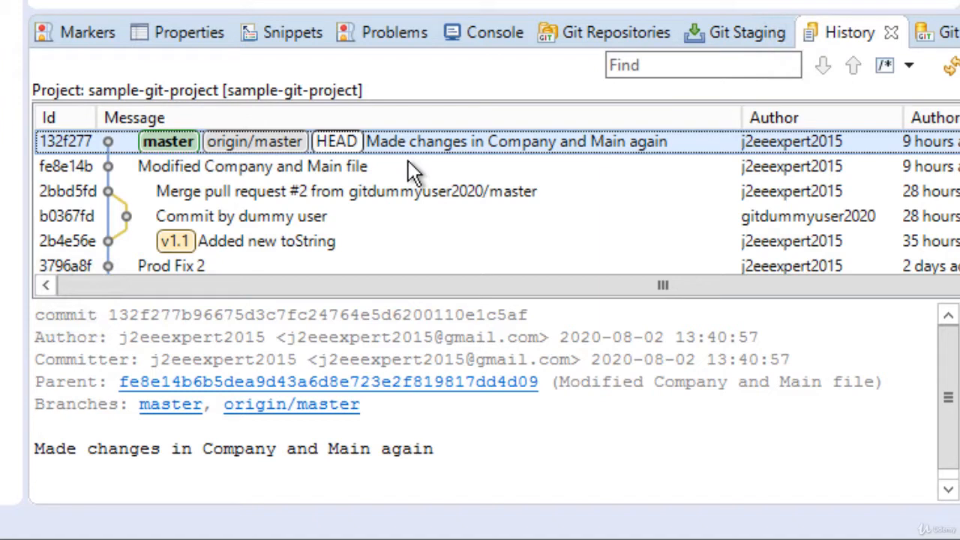
mouse_move(387, 199)
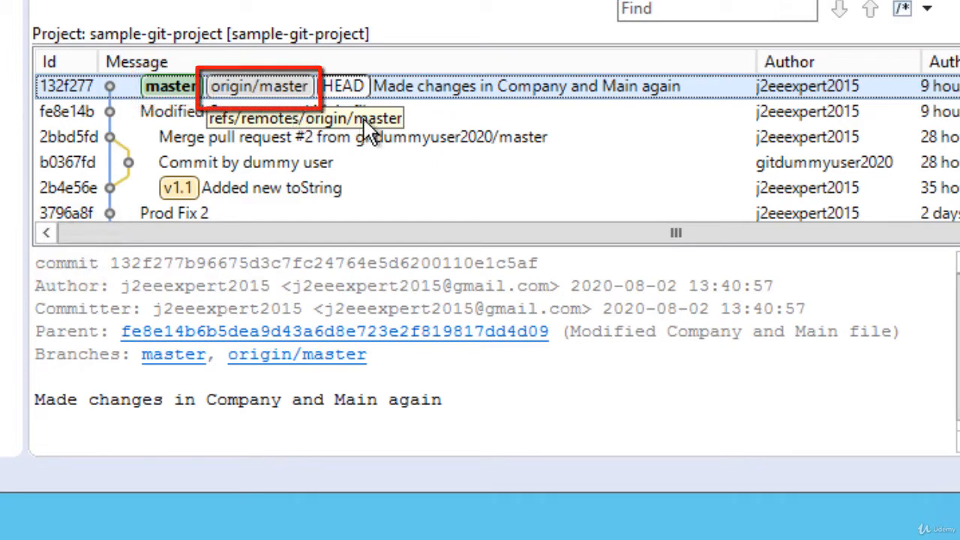
mouse_move(343, 86)
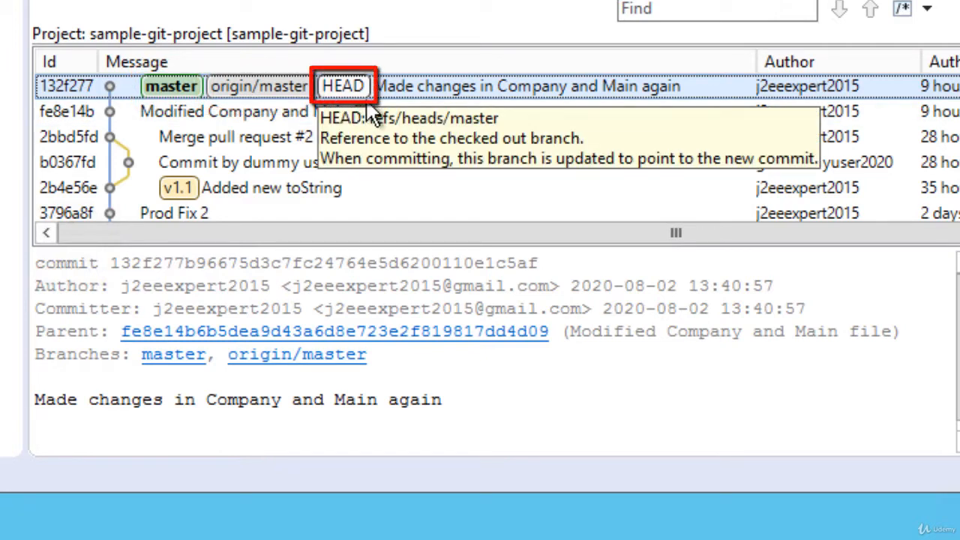
mouse_move(191, 214)
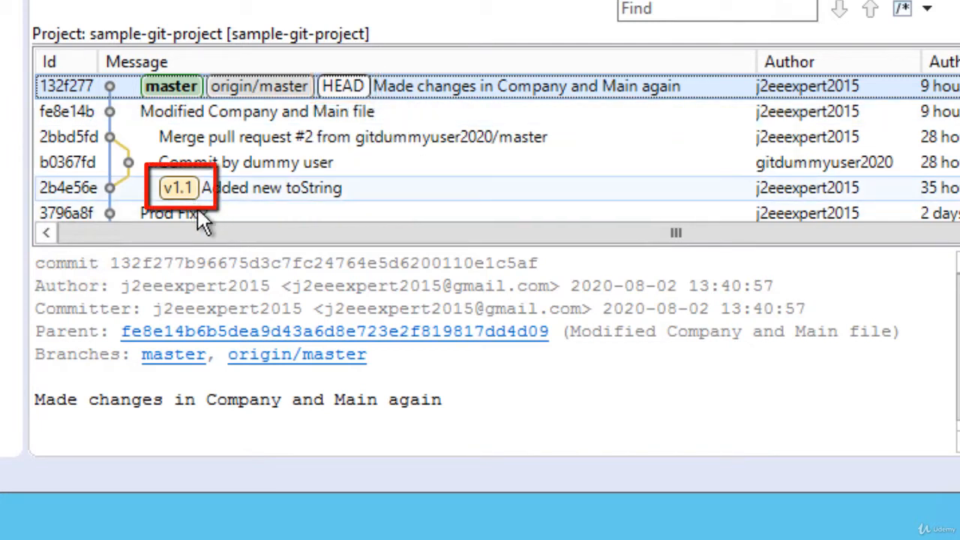
mouse_move(178, 187)
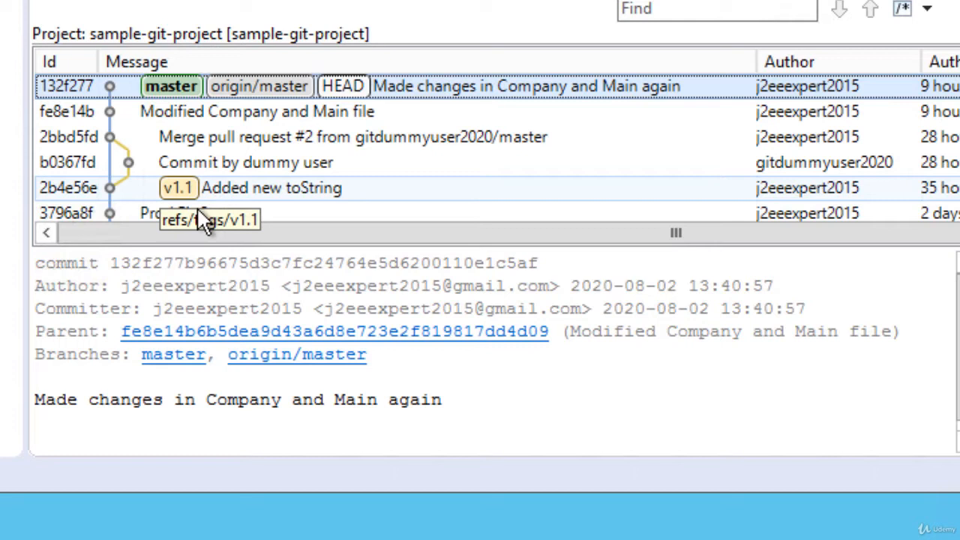
mouse_move(221, 218)
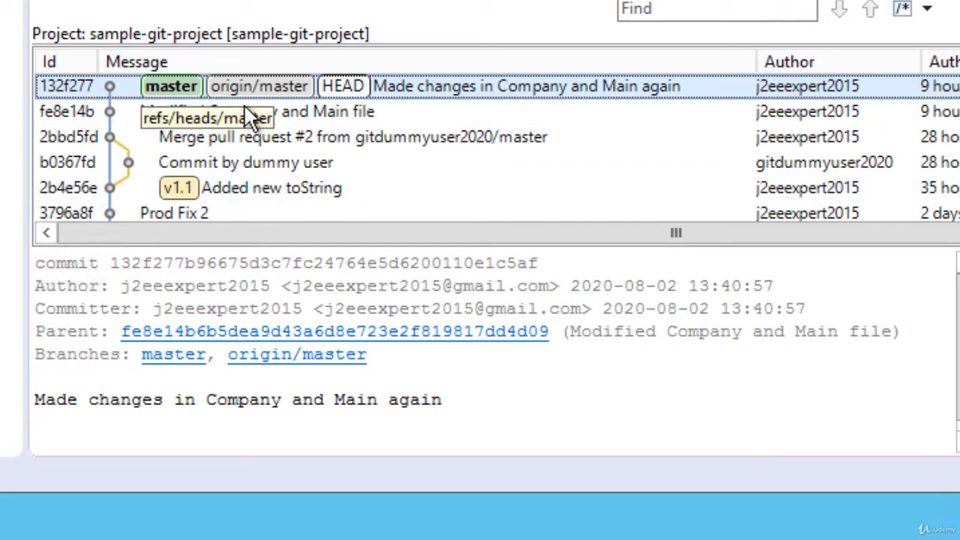
mouse_move(330, 137)
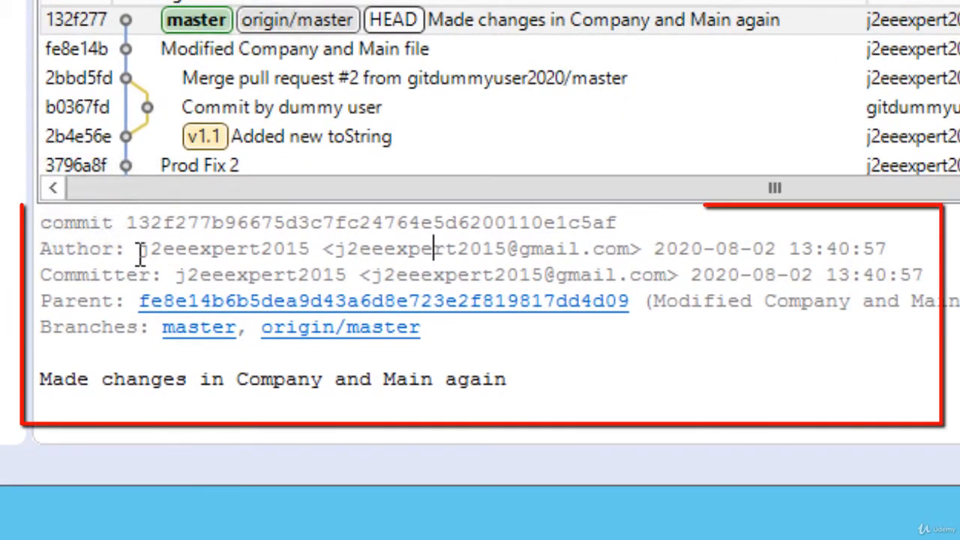
mouse_move(660, 247)
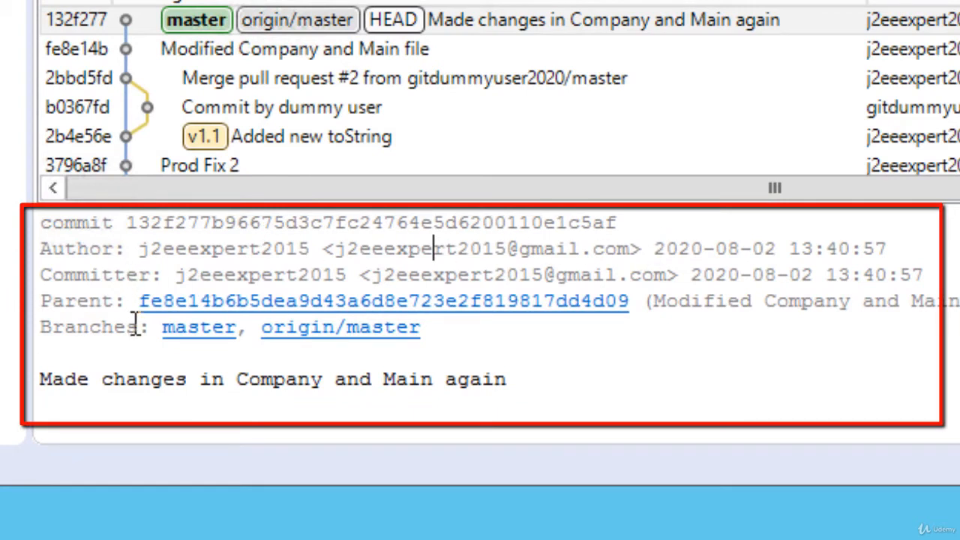
mouse_move(176, 360)
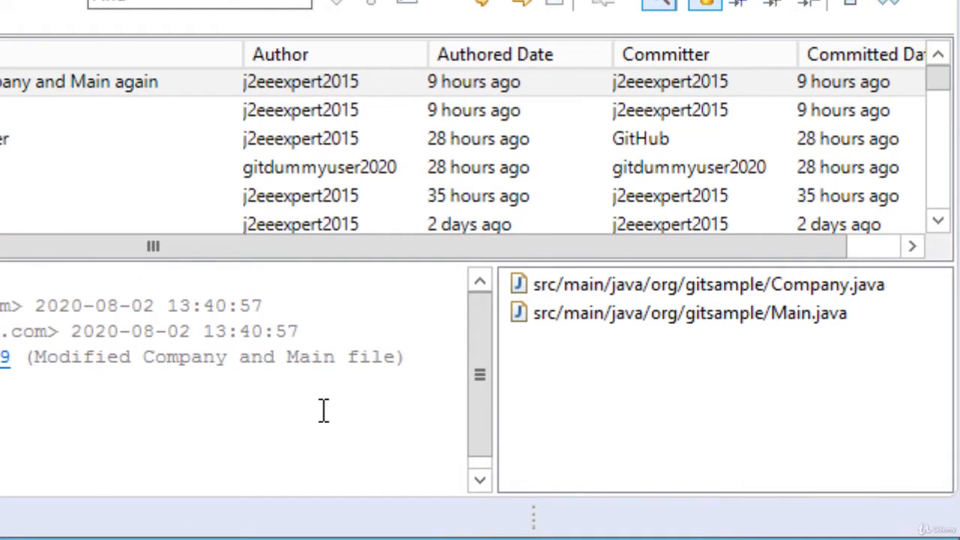
Select Company.java in the changed files and scroll down to its diff
left_click(708, 284)
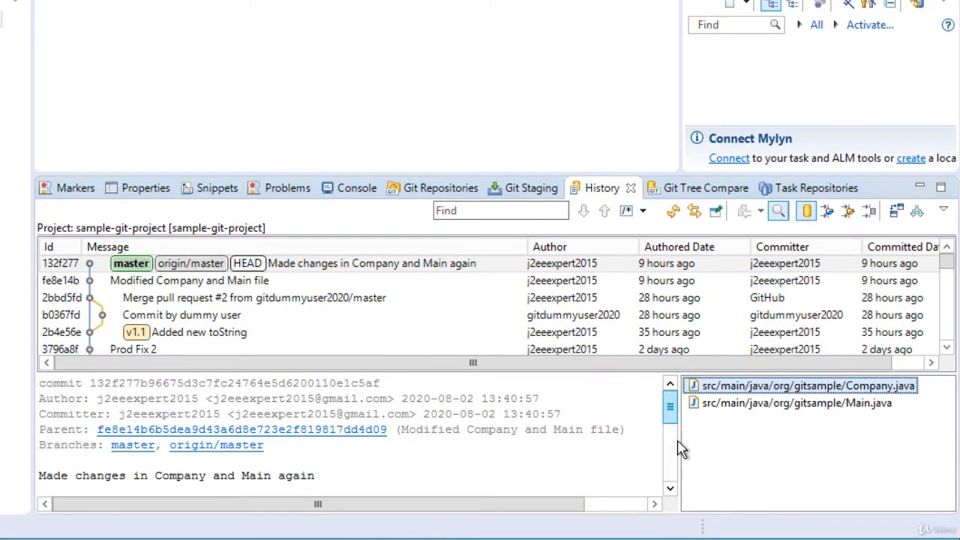
scroll("down", 3)
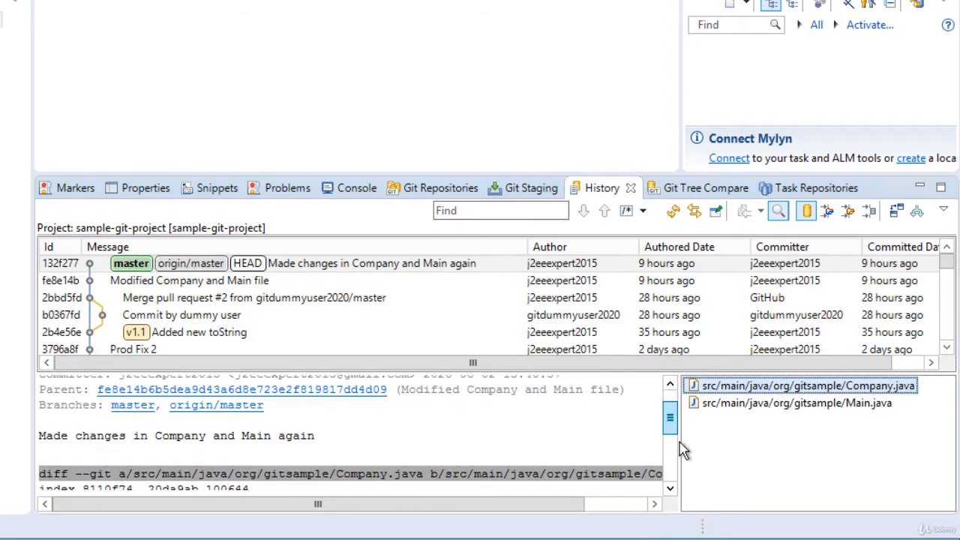
scroll("down", 3)
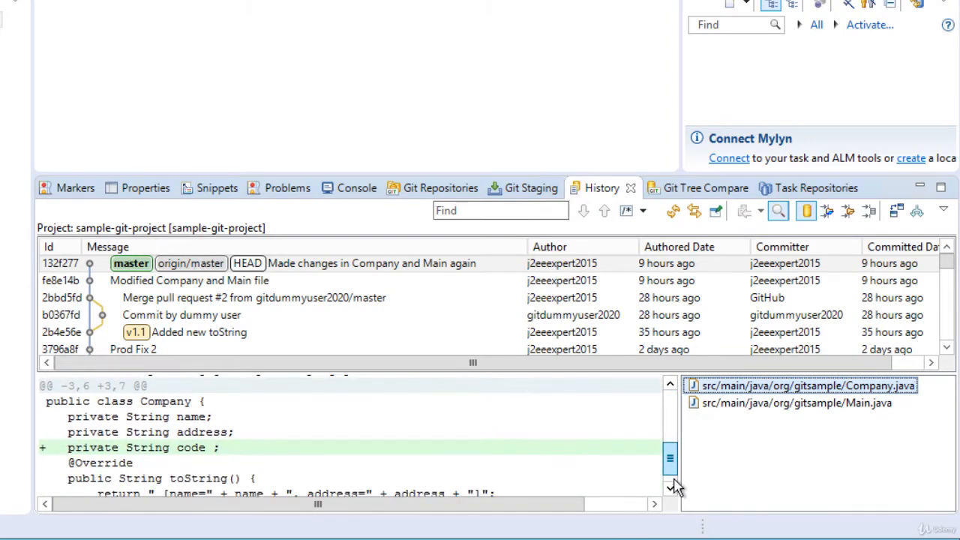
scroll("down", 3)
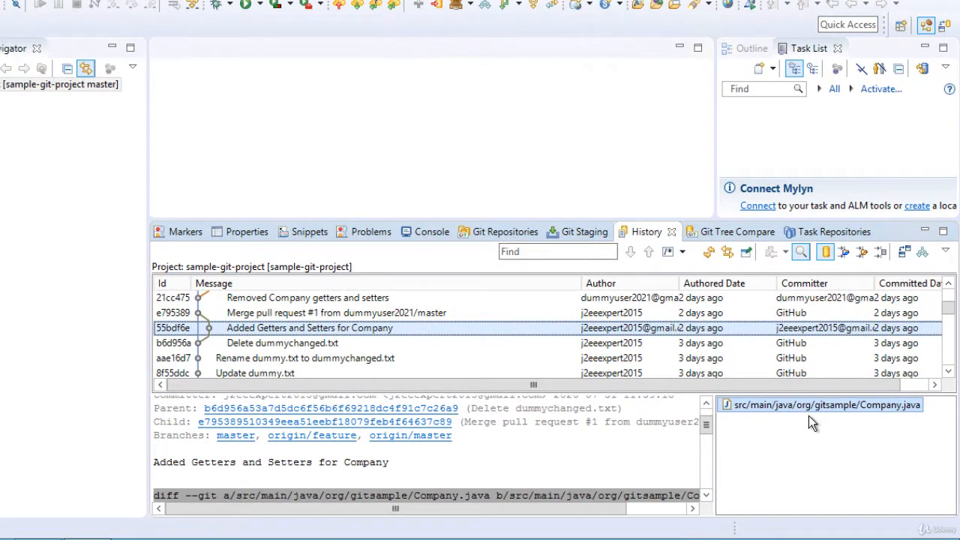
double_click(825, 404)
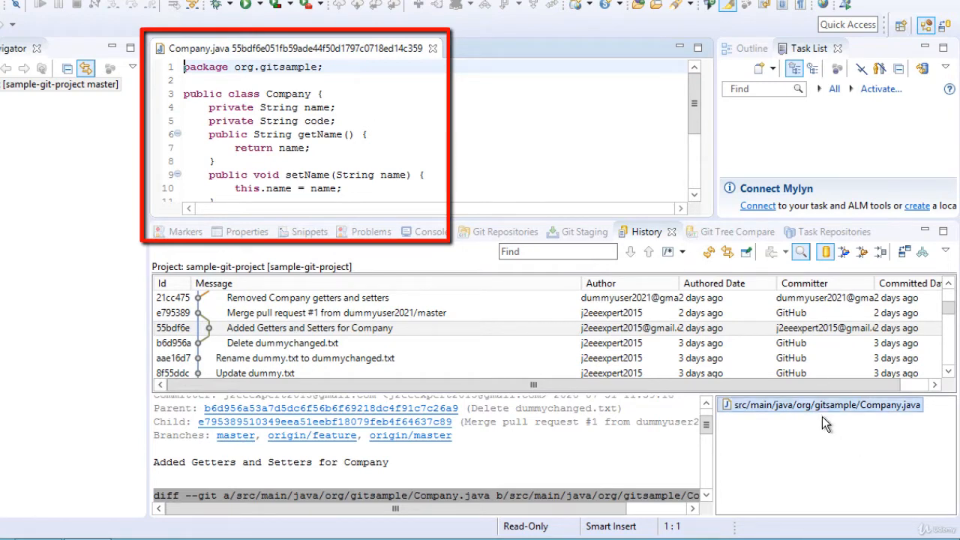
mouse_move(460, 70)
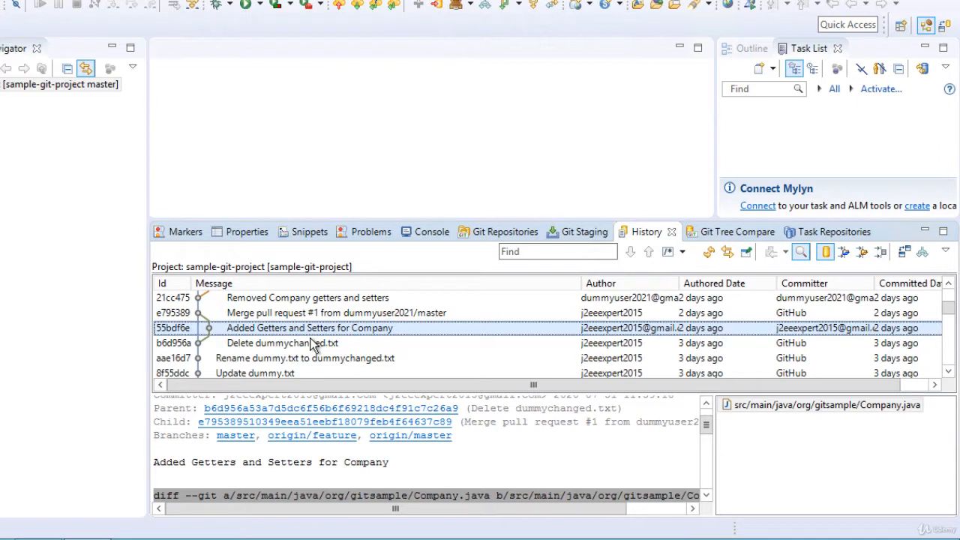
Open 'Added Getters and Setters for Company' in the Commit Viewer and show its Diff tab
right_click(309, 327)
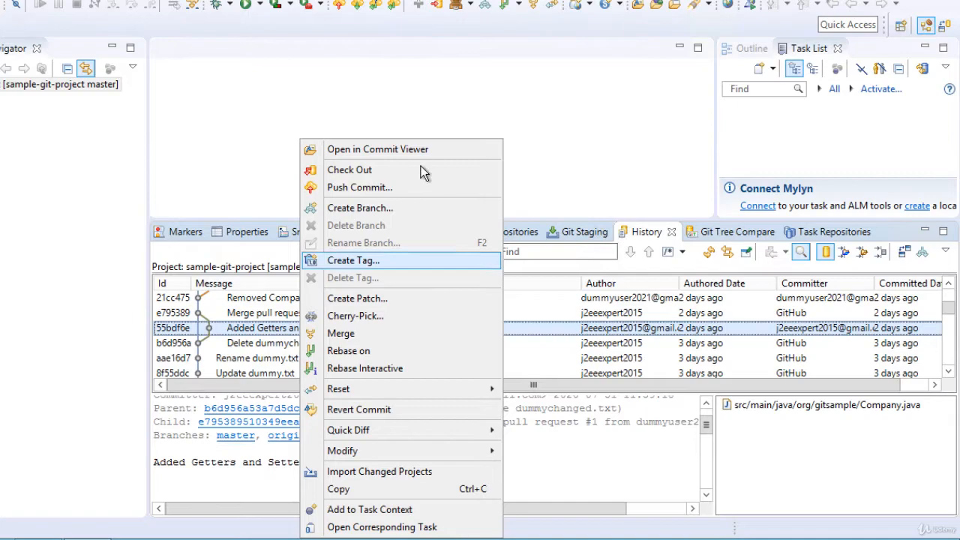
left_click(378, 149)
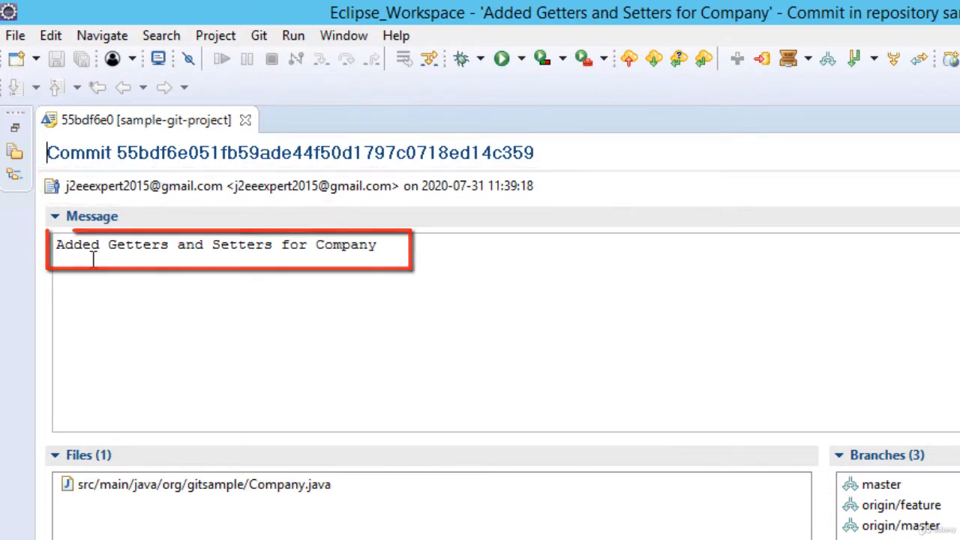
left_click(203, 484)
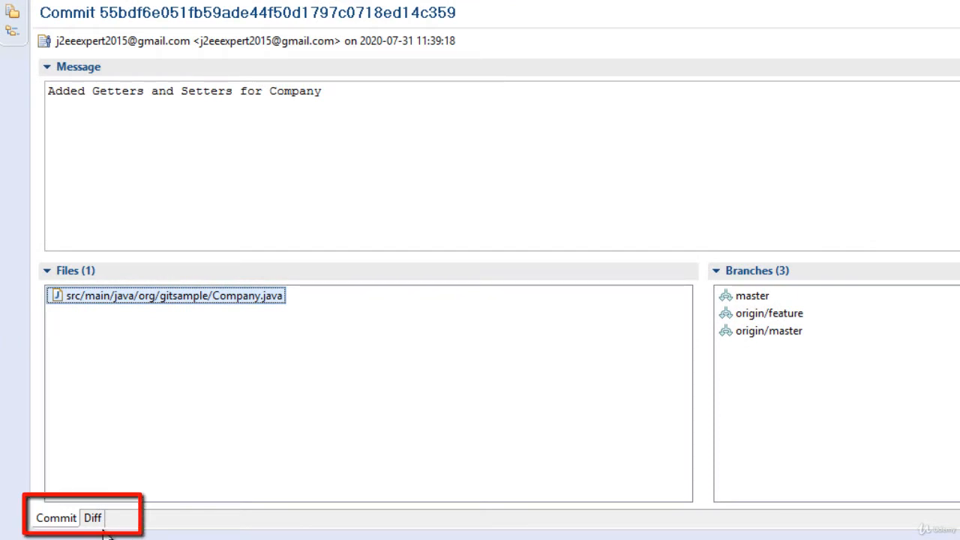
left_click(93, 518)
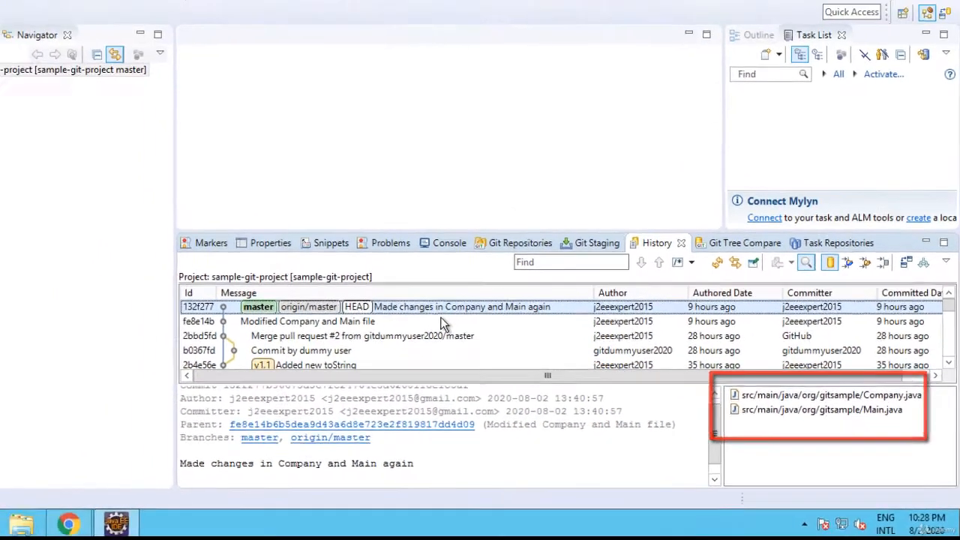
Open 'Made changes in Company and Main again' in the Commit Viewer and show its Diff tab
right_click(461, 306)
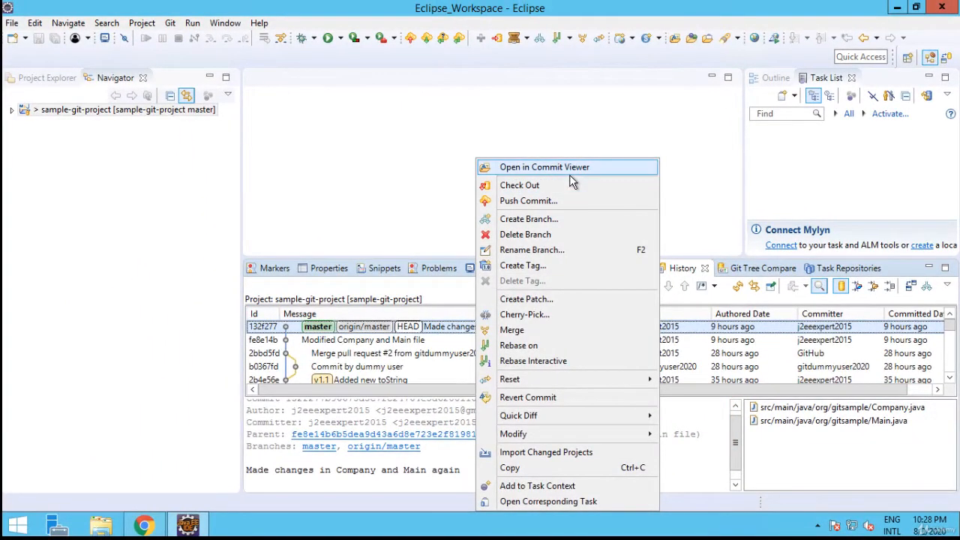
left_click(544, 166)
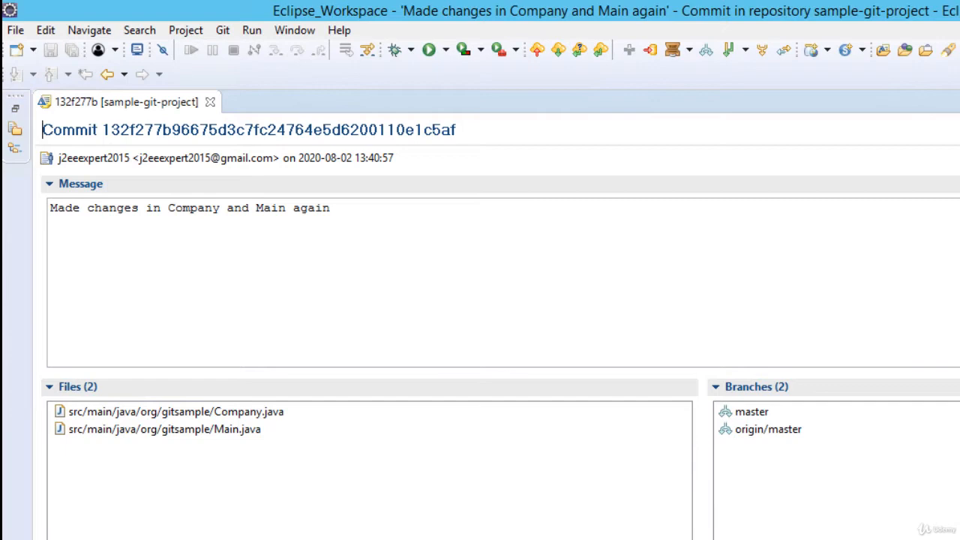
left_click(164, 429)
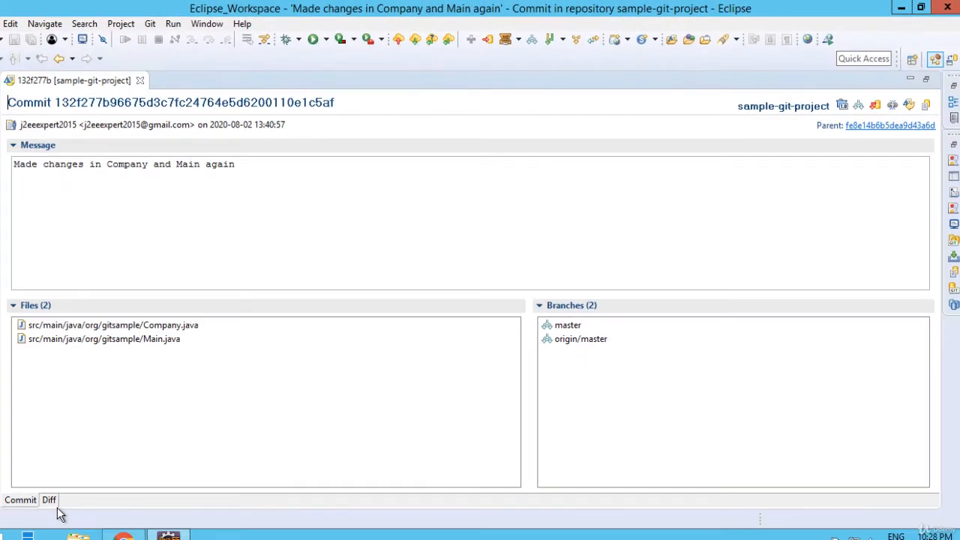
left_click(48, 500)
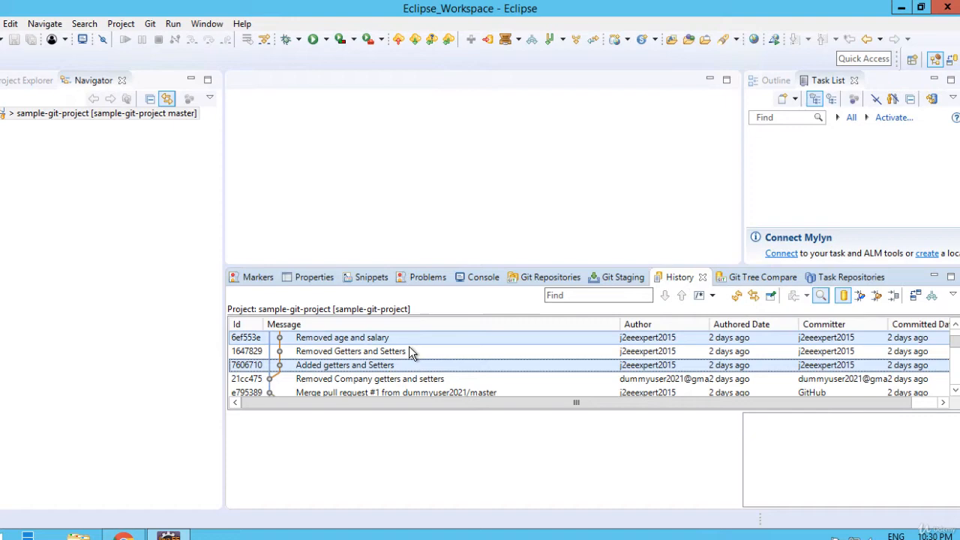
Compare commits 6ef553e and 7606710 with each other, showing Employee.java's changes
right_click(342, 337)
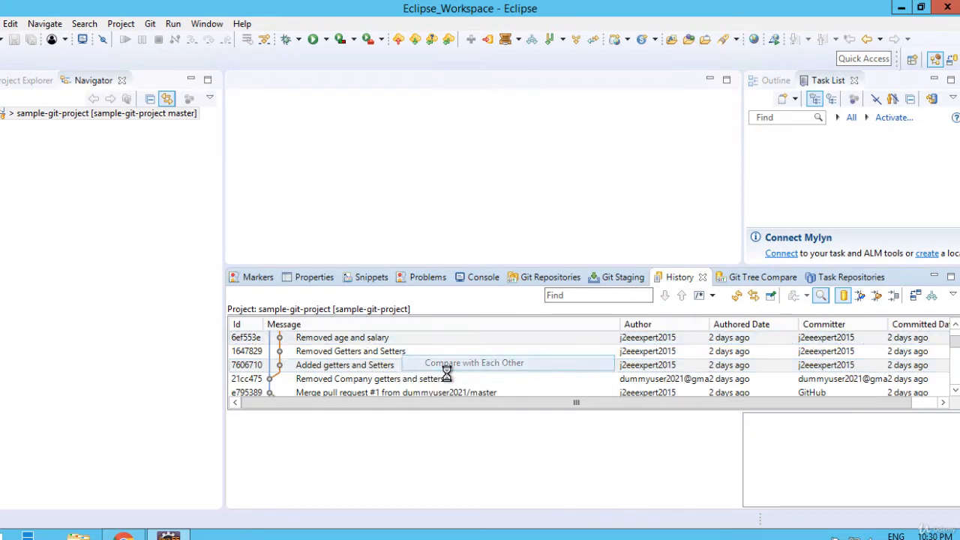
left_click(473, 364)
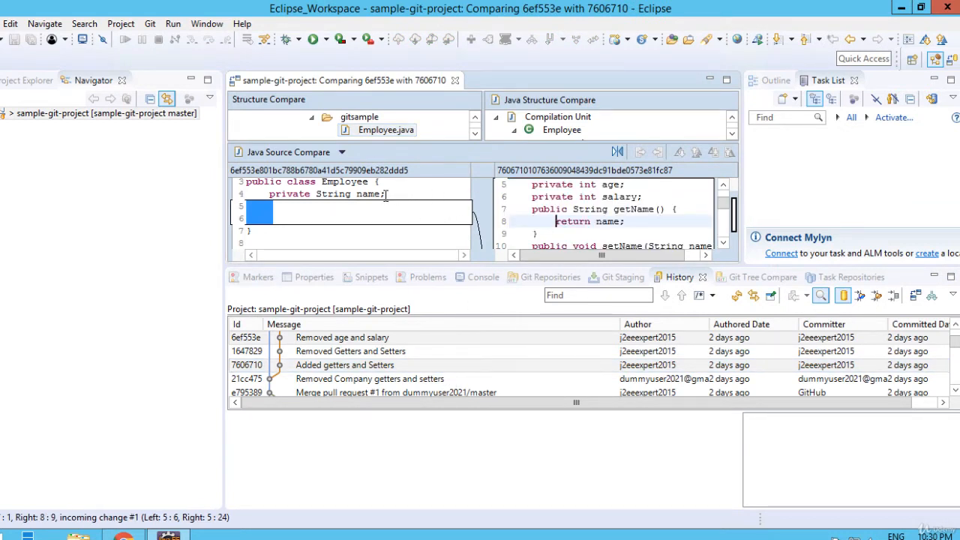
mouse_move(559, 222)
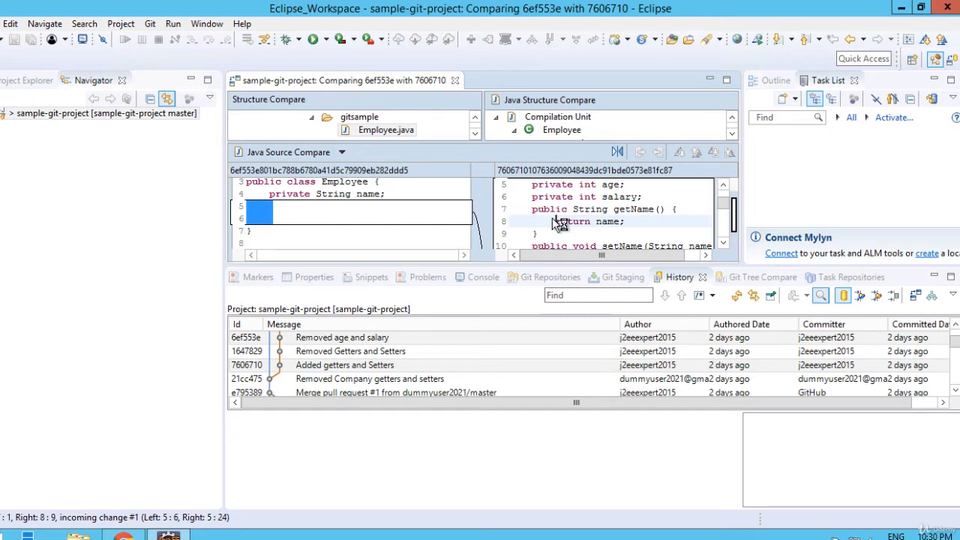
left_click(345, 364)
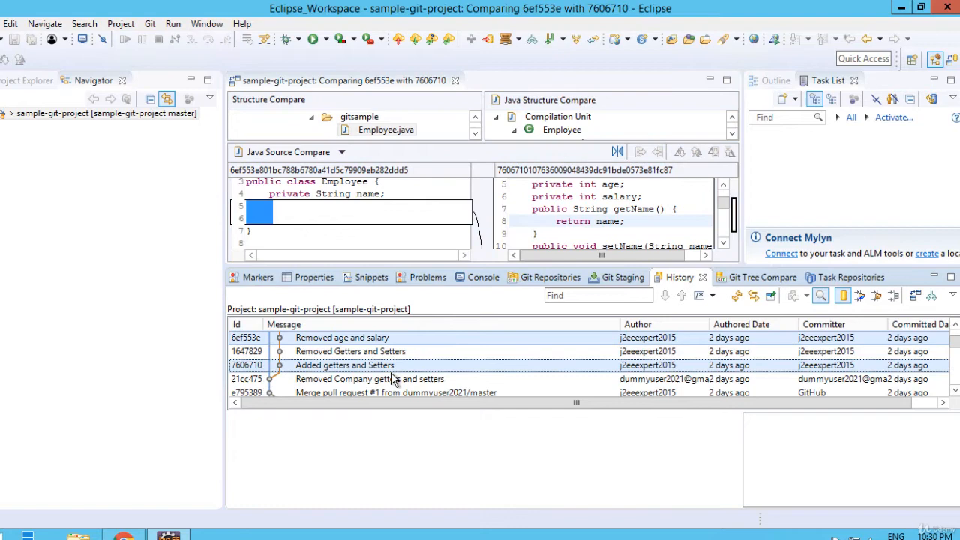
Tree-compare the two commits and open Employee.java from src/main/java/org/gitsample
right_click(345, 365)
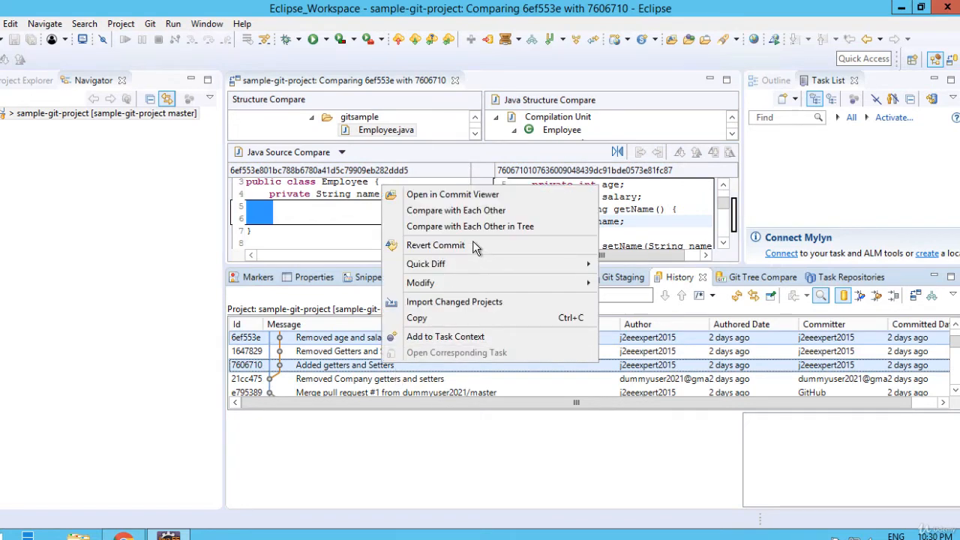
mouse_move(471, 226)
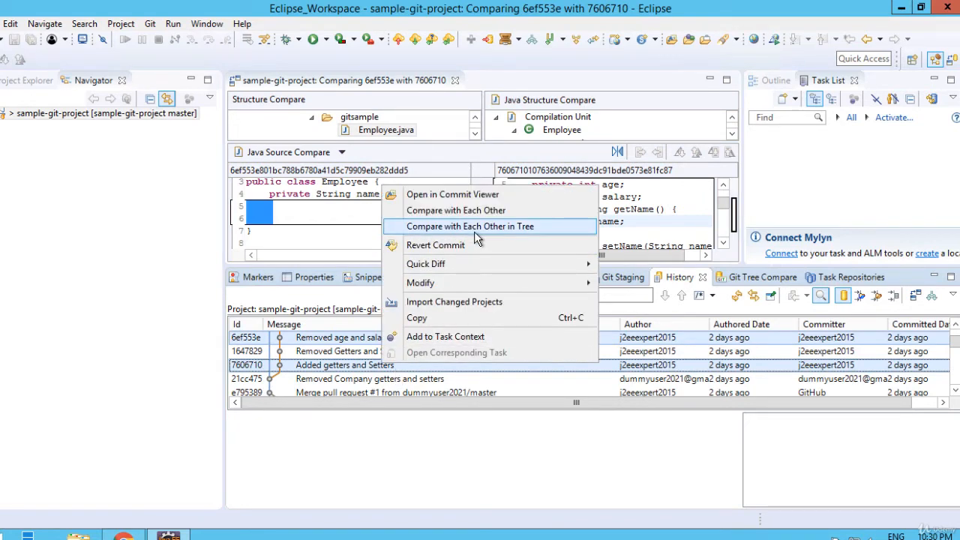
left_click(470, 226)
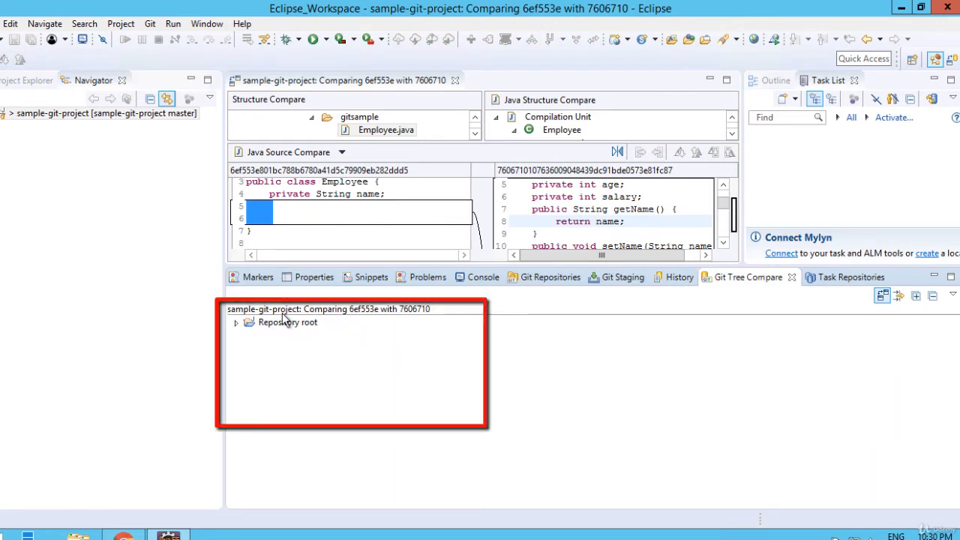
mouse_move(248, 342)
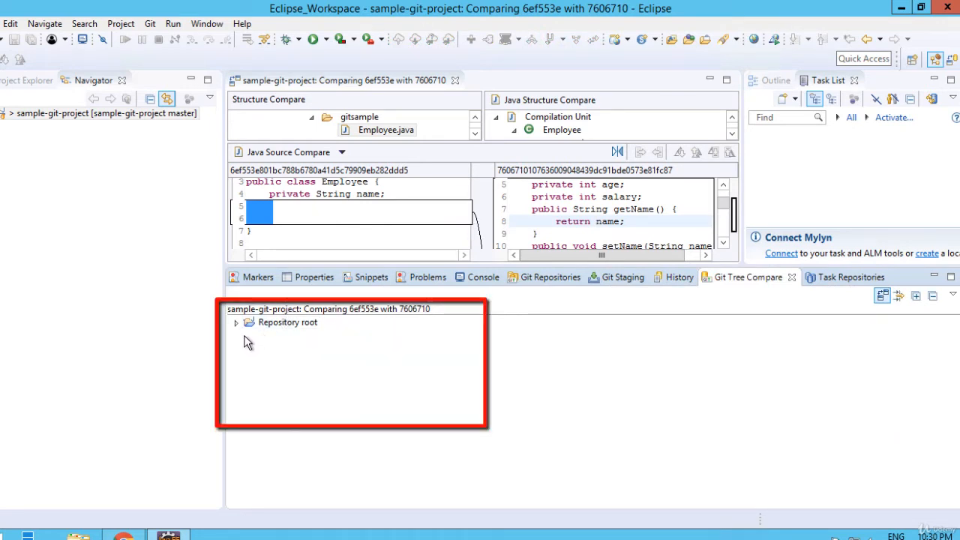
left_click(235, 322)
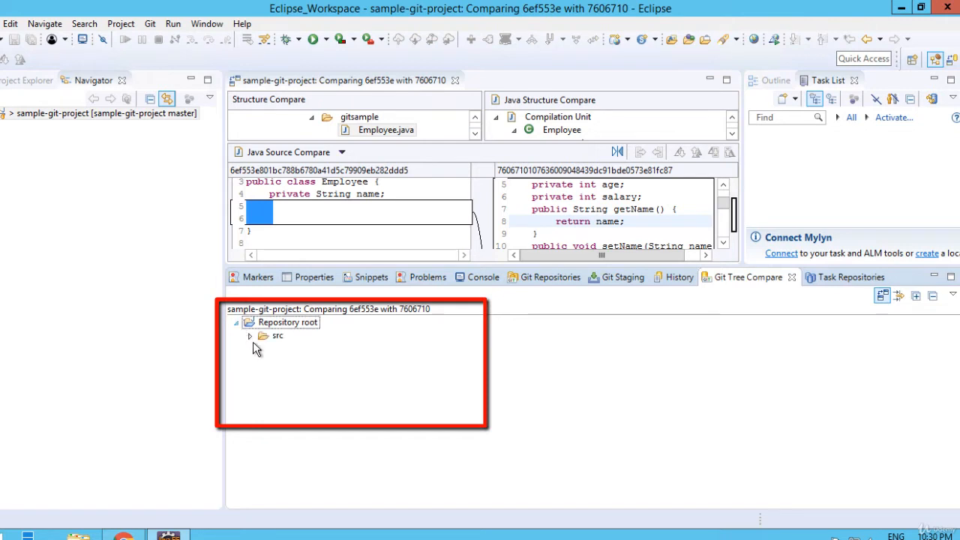
left_click(250, 336)
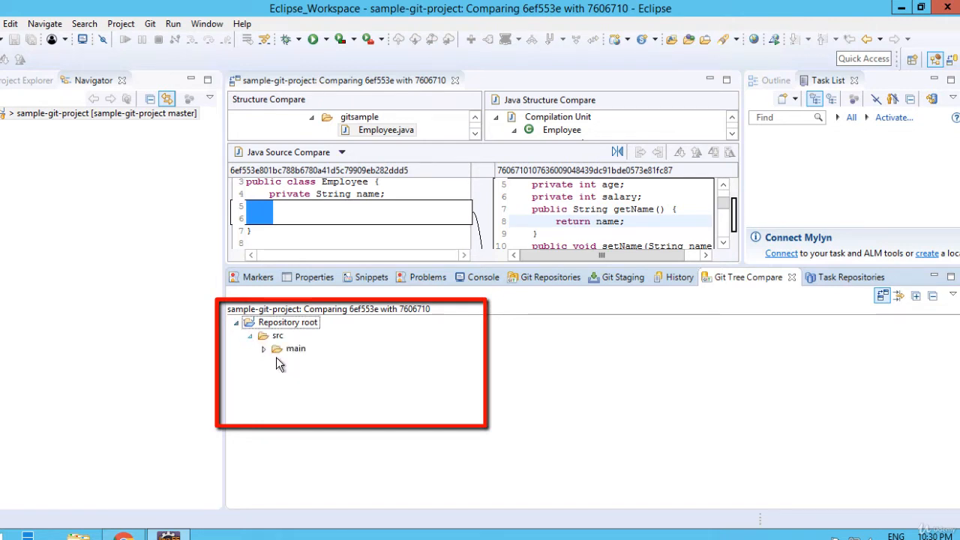
left_click(264, 348)
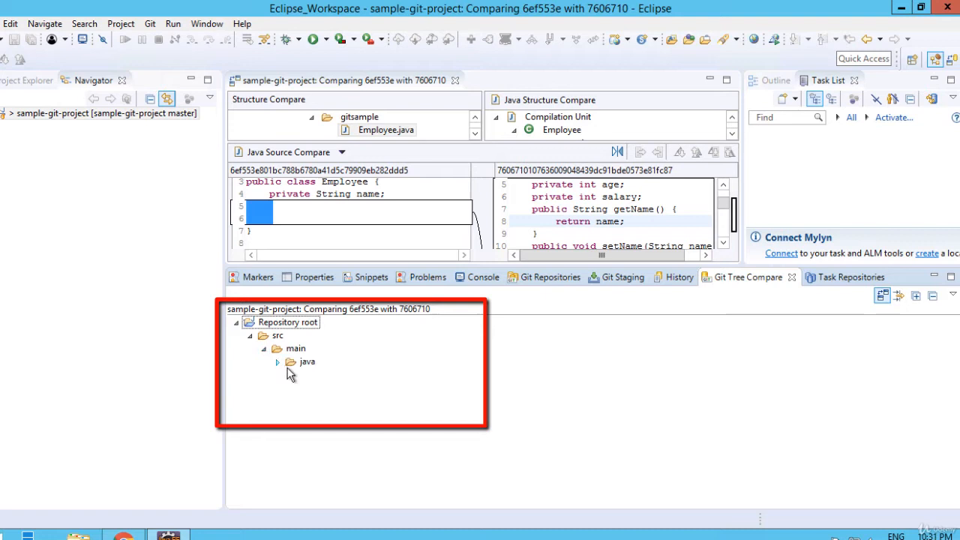
left_click(277, 362)
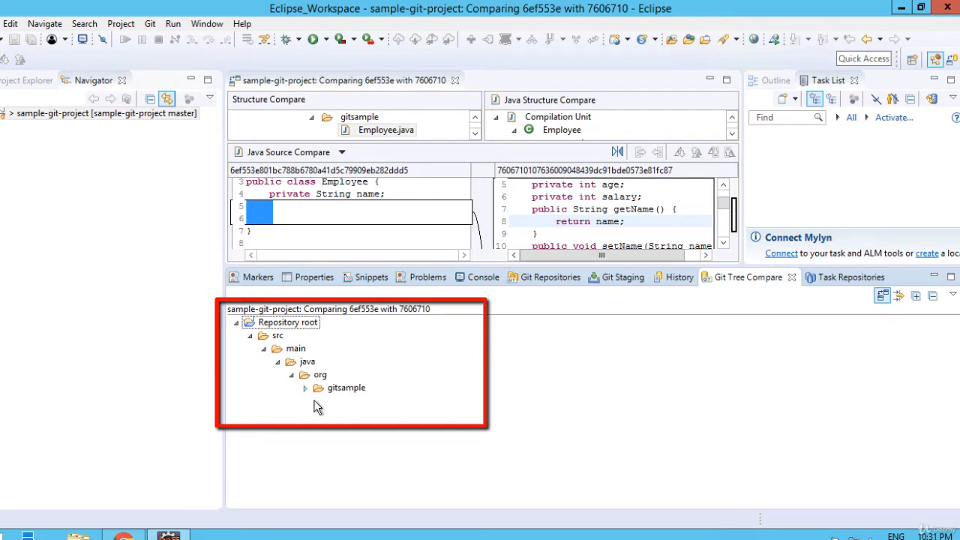
left_click(305, 388)
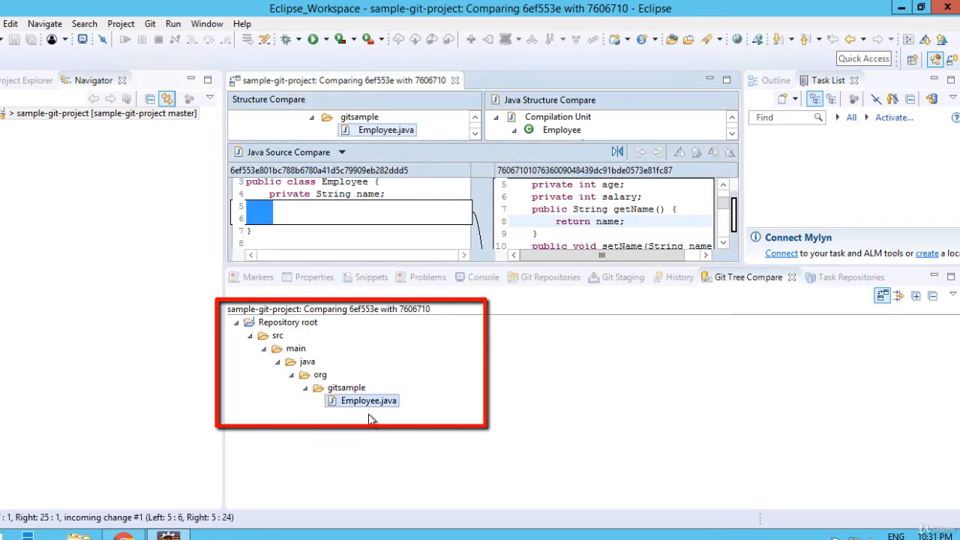
double_click(367, 400)
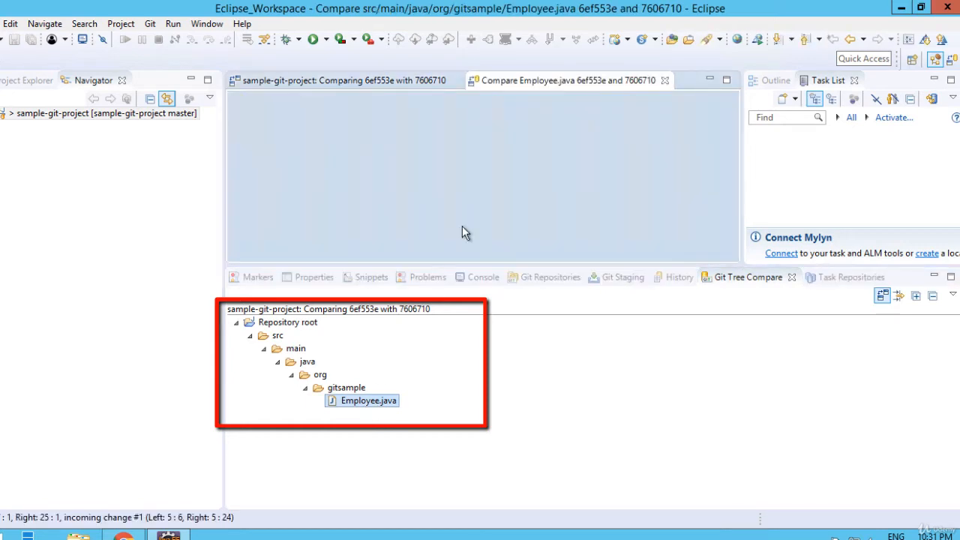
Double-click Employee.java in the tree comparison again
double_click(368, 400)
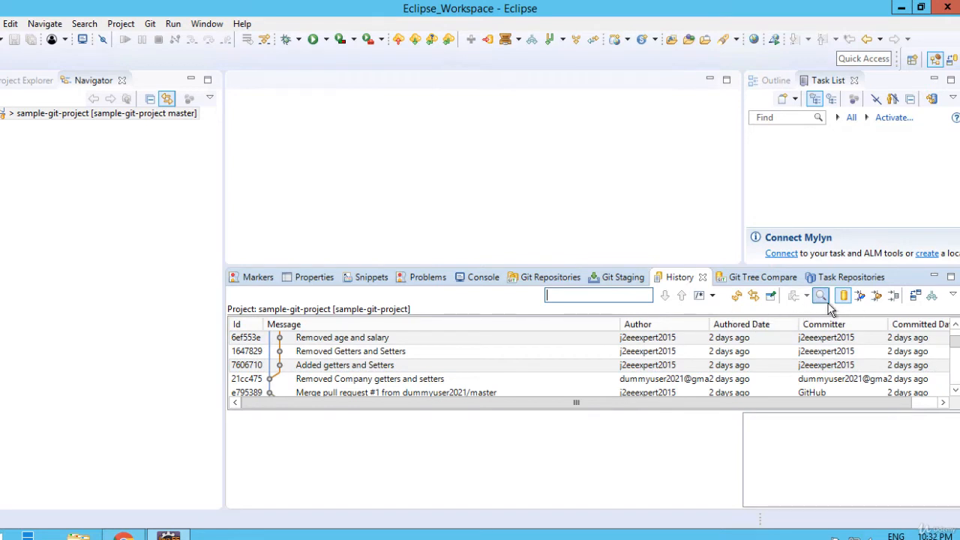
mouse_move(833, 311)
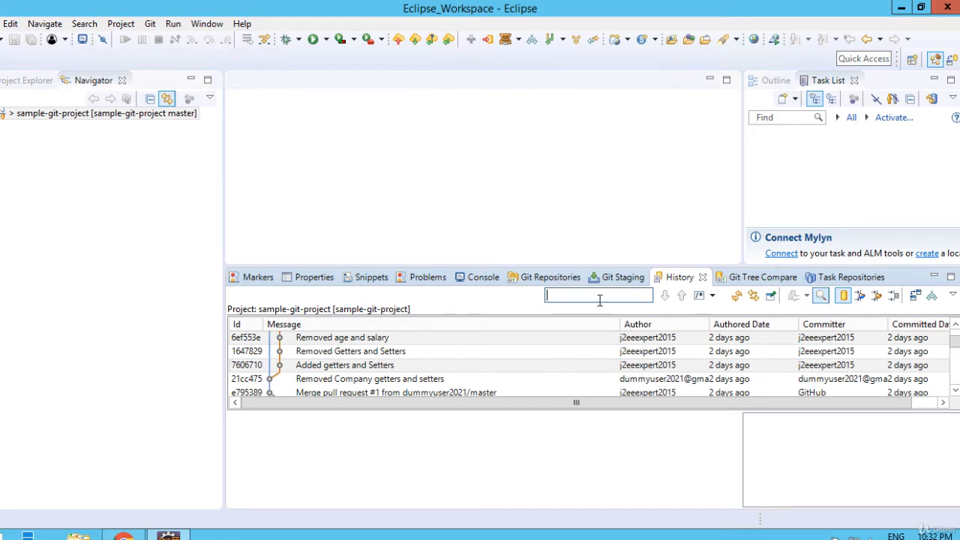
Search history for 'merge', select Merge pull request #2, and set scope to All
type("merge")
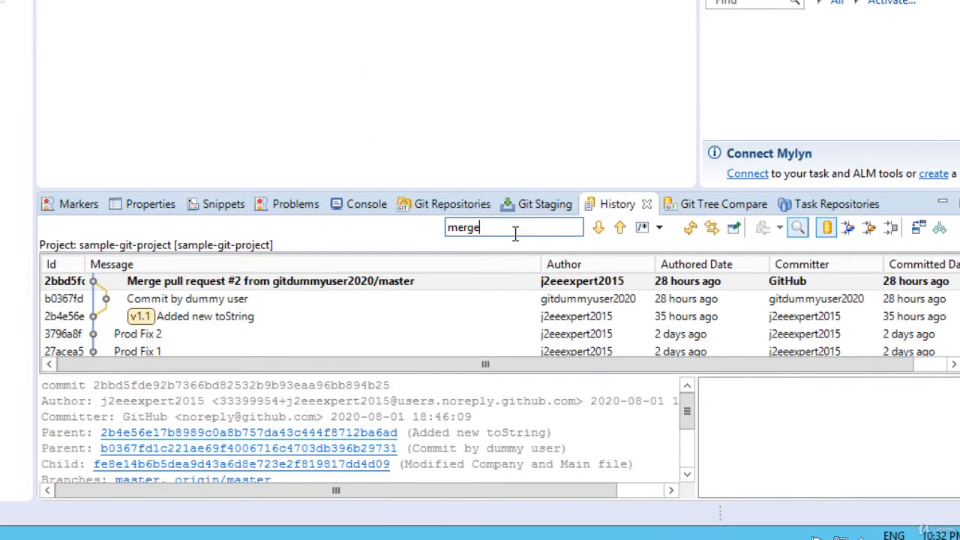
left_click(270, 281)
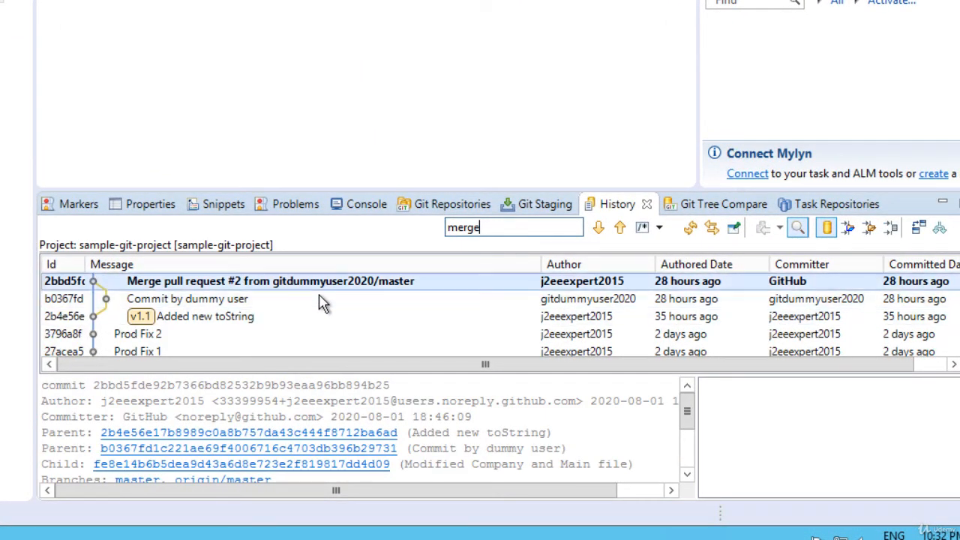
mouse_move(186, 311)
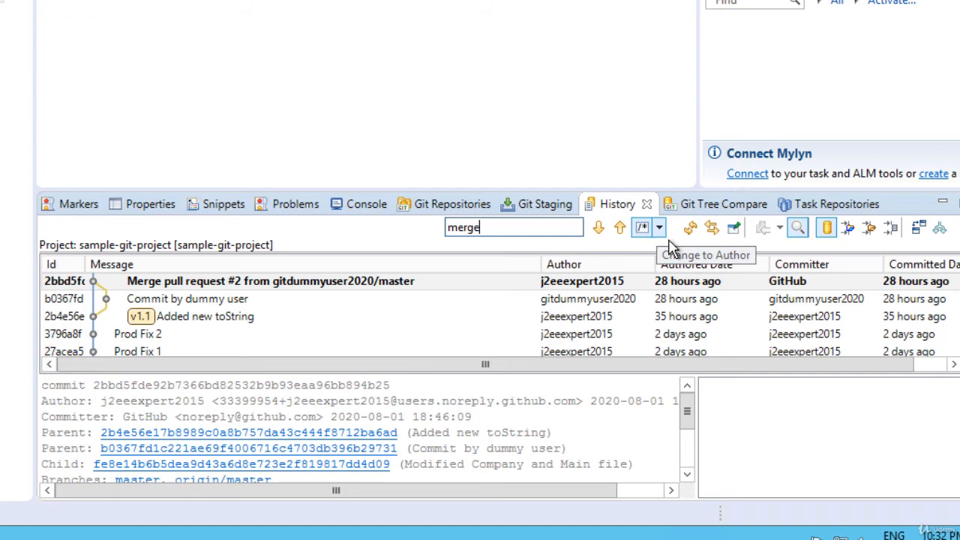
left_click(659, 227)
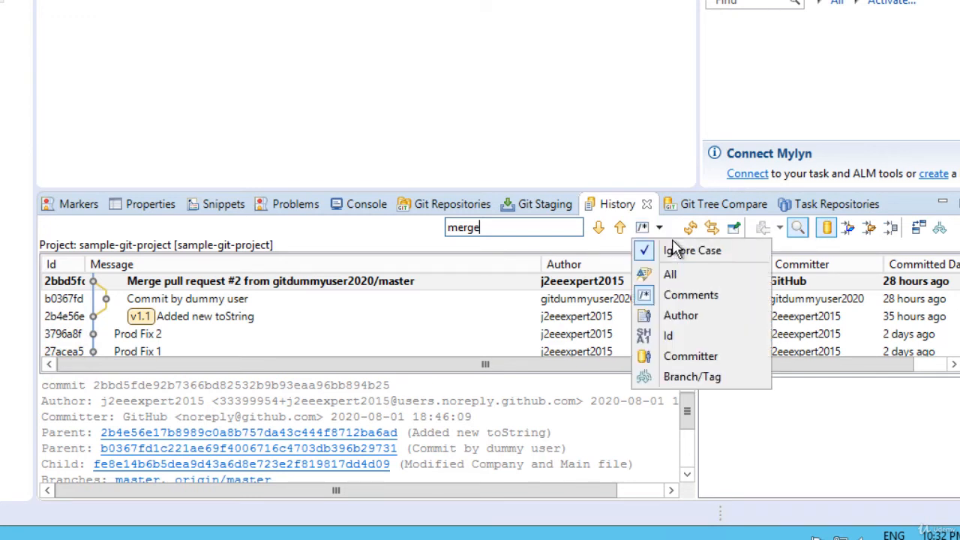
mouse_move(690, 295)
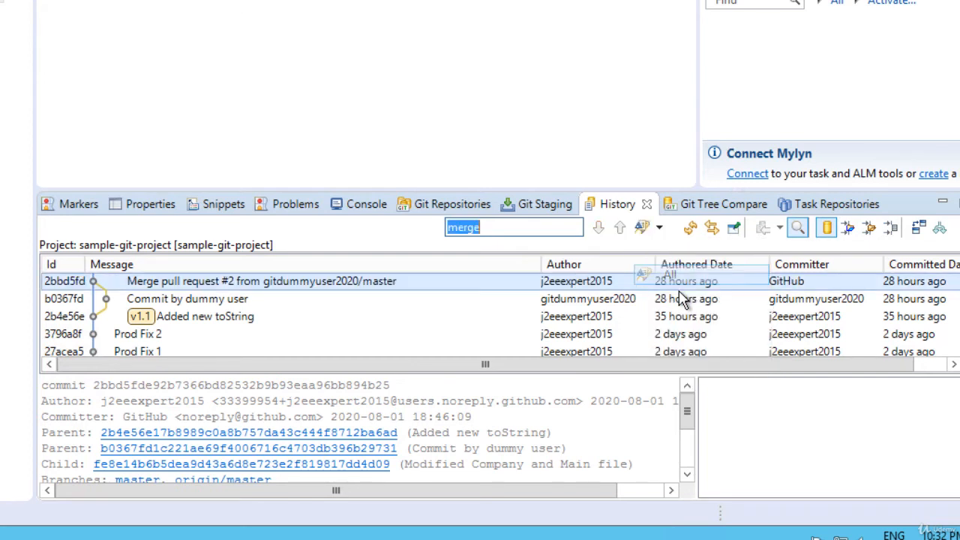
left_click(660, 228)
type("8f")
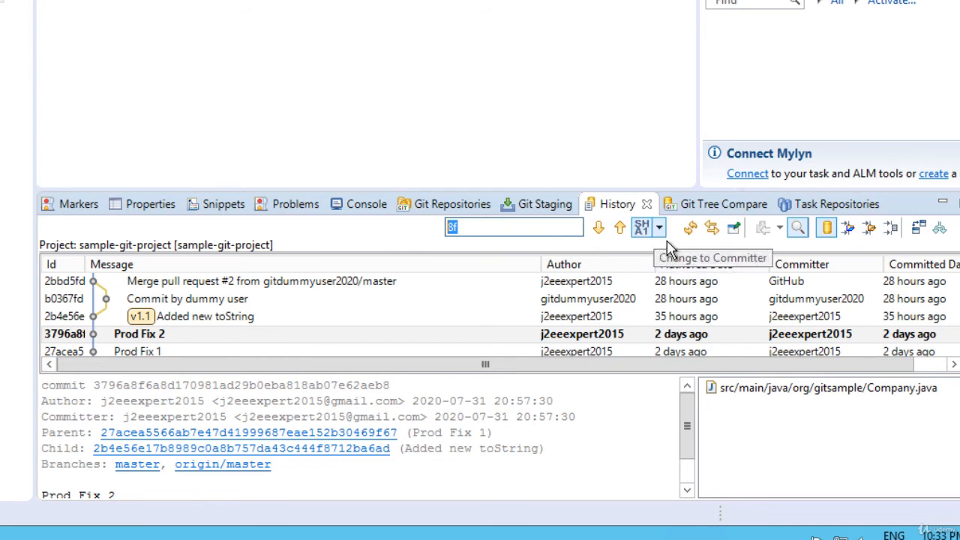
Switch the history search scope so it no longer matches commit IDs
left_click(643, 227)
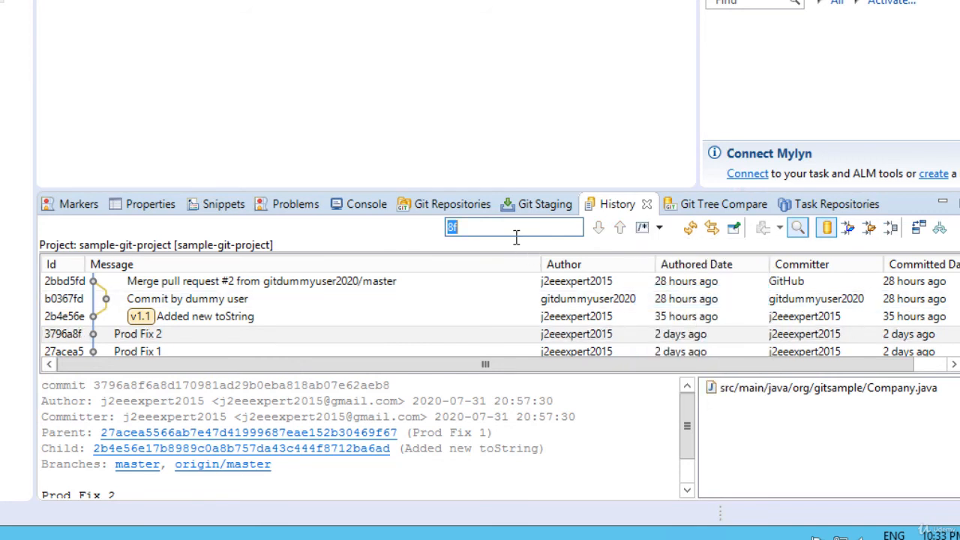
Search commits for 'merge' and jump to the older match, merge commit ab12c9d
type("merge")
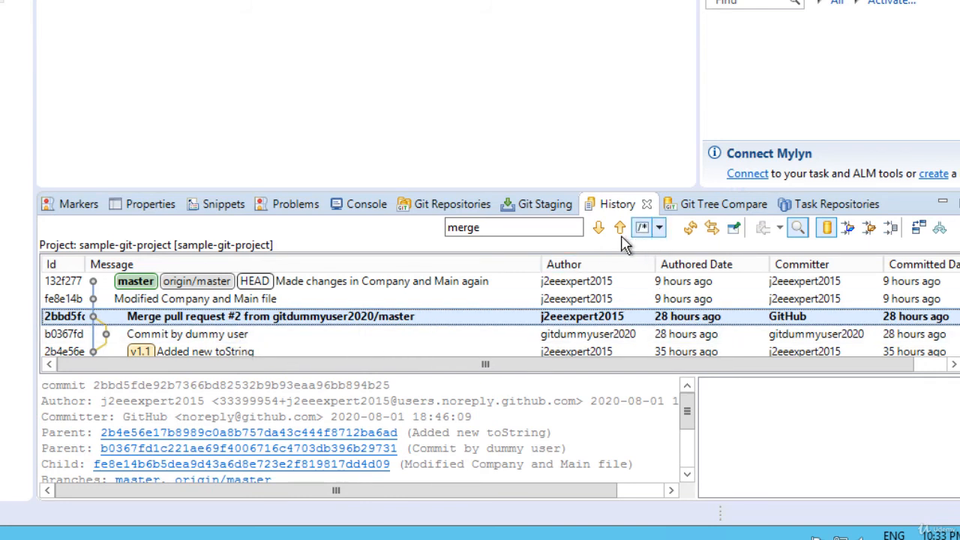
mouse_move(598, 228)
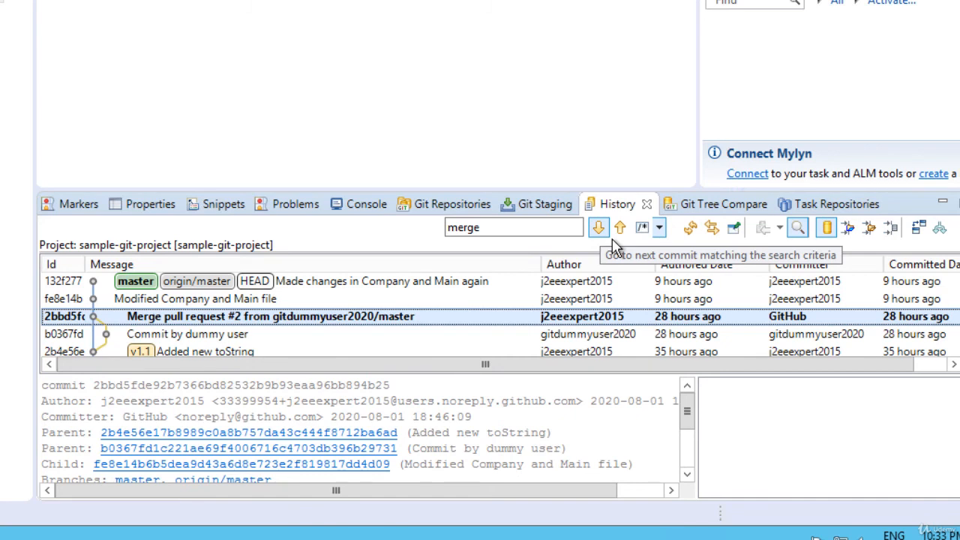
left_click(599, 228)
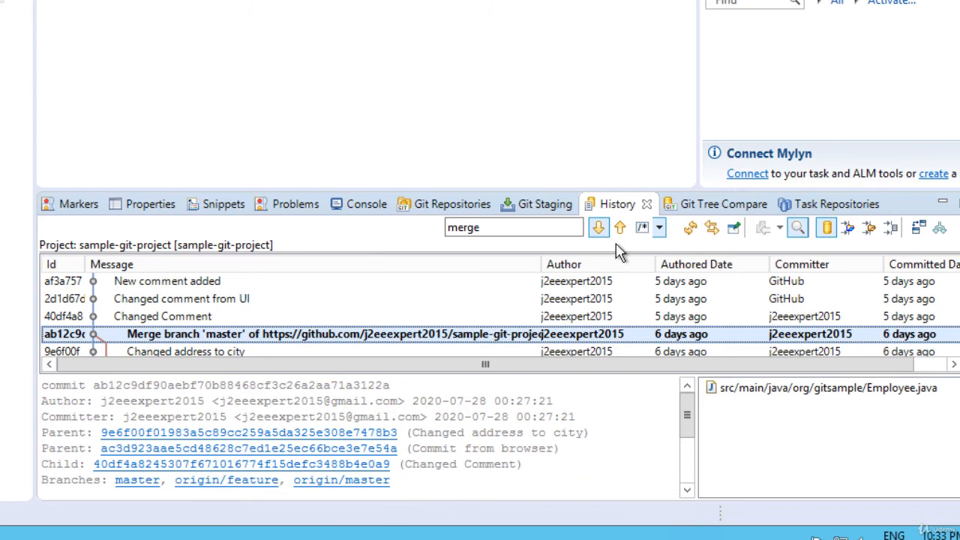
mouse_move(620, 228)
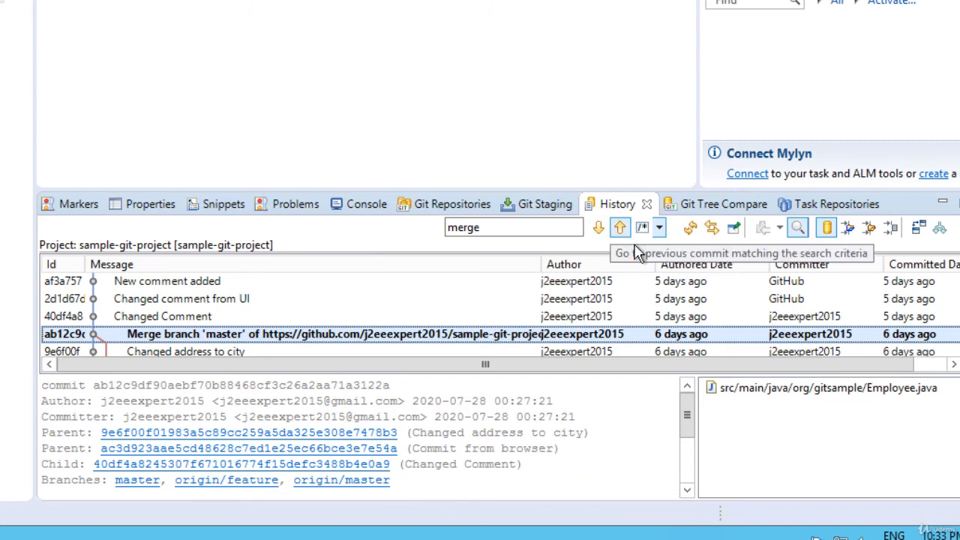